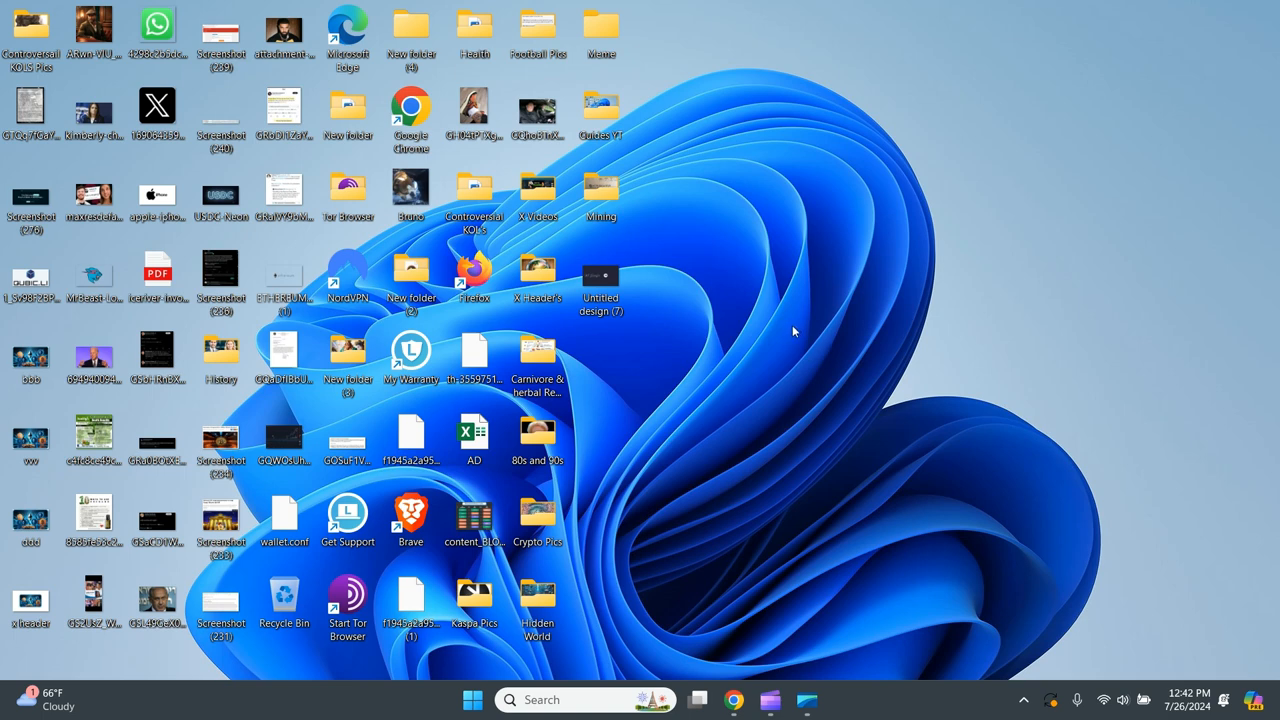
mouse_move(287, 709)
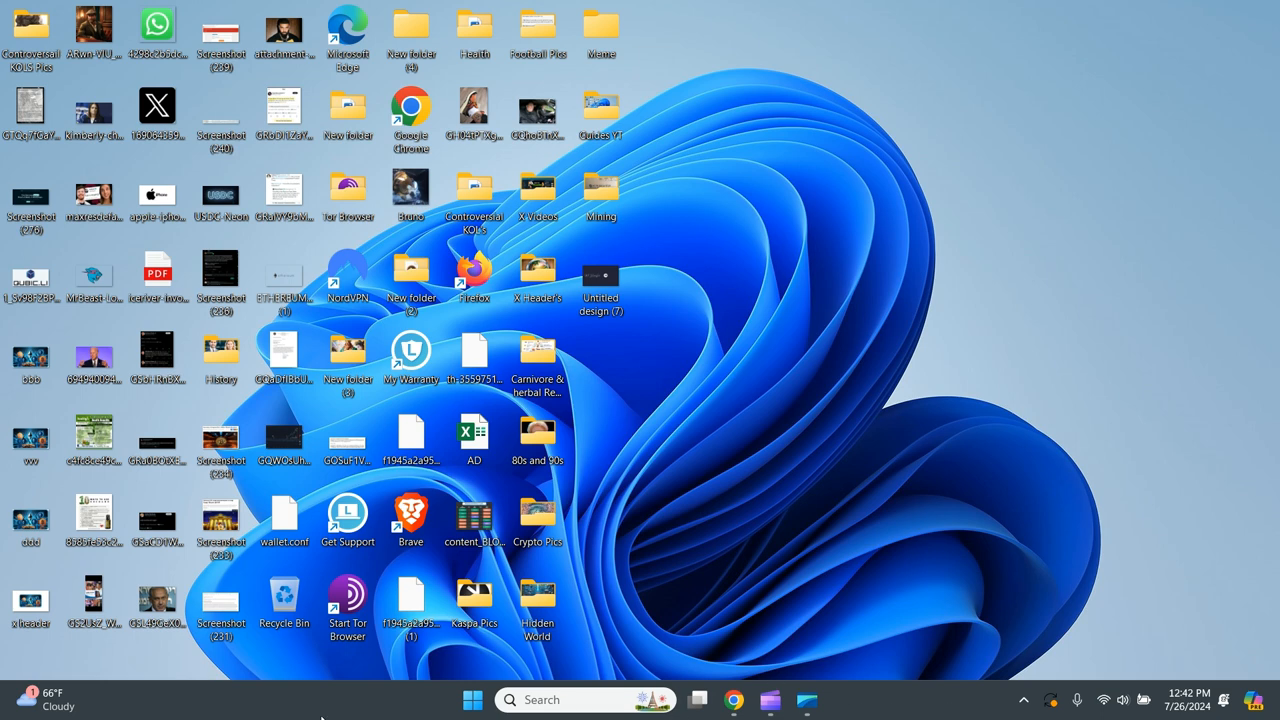
mouse_move(828, 634)
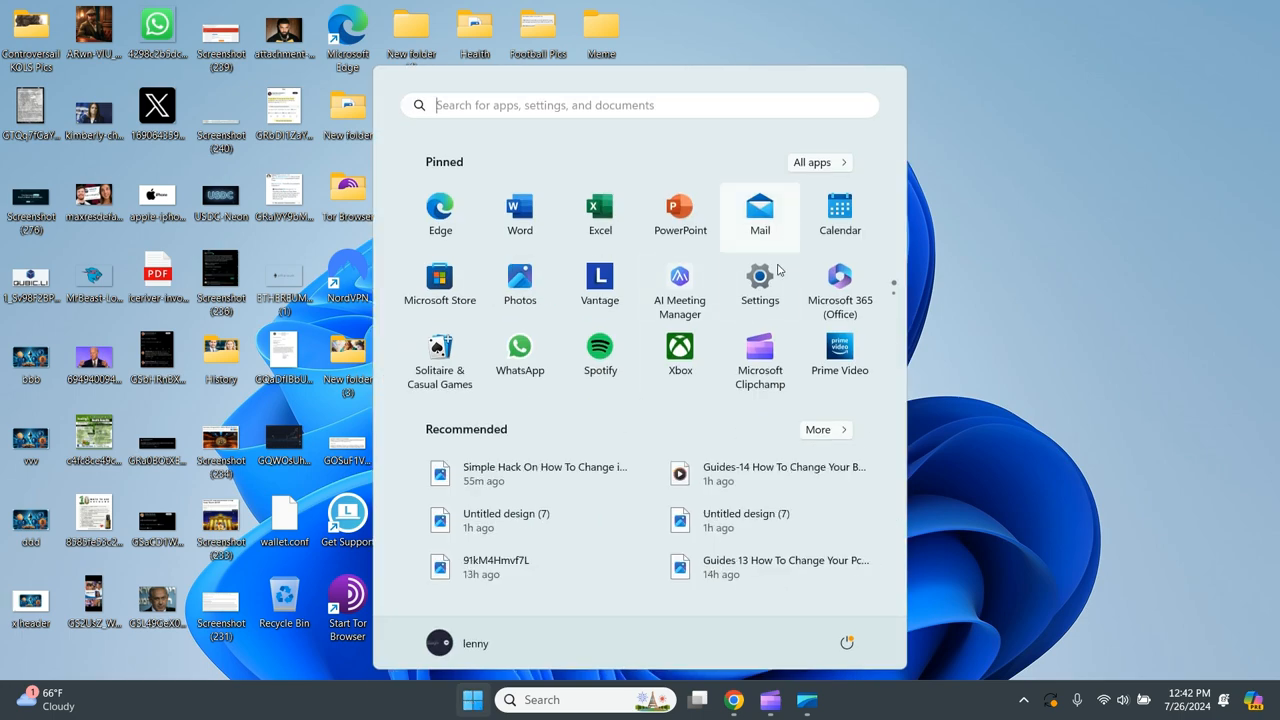
mouse_move(759, 285)
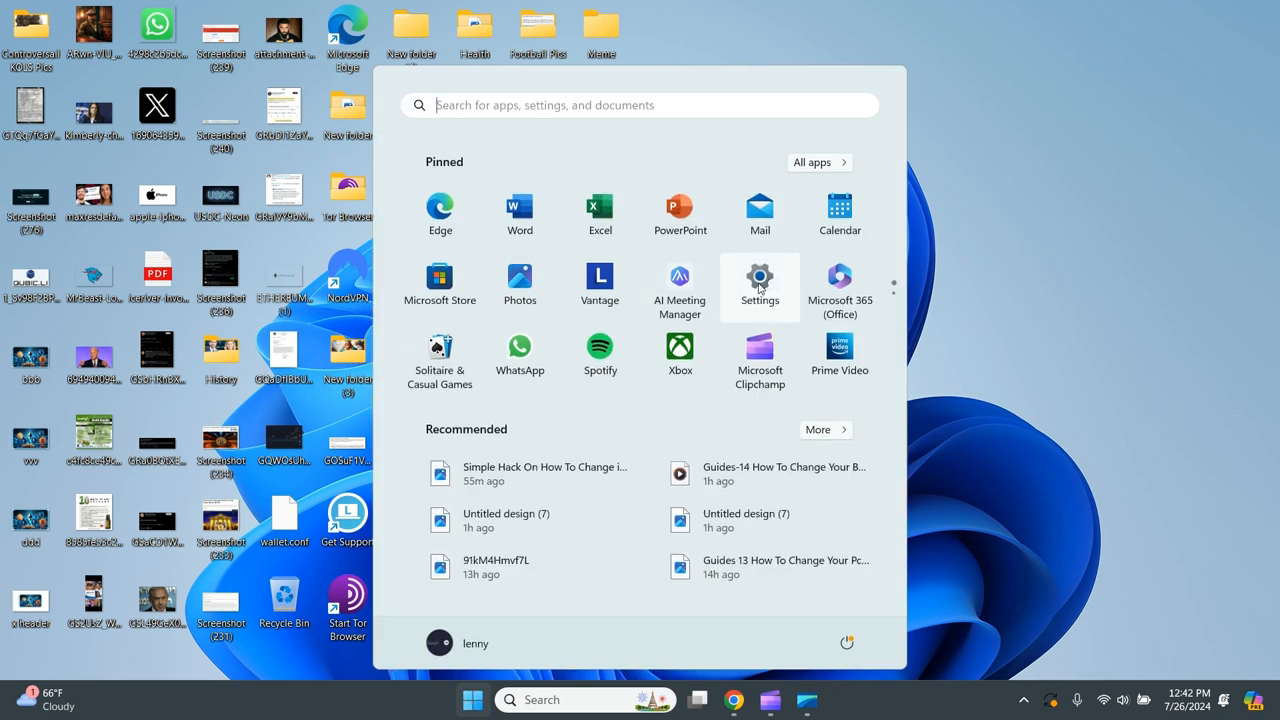
Step: Launch the pinned Settings app from the Start menu
left_click(759, 276)
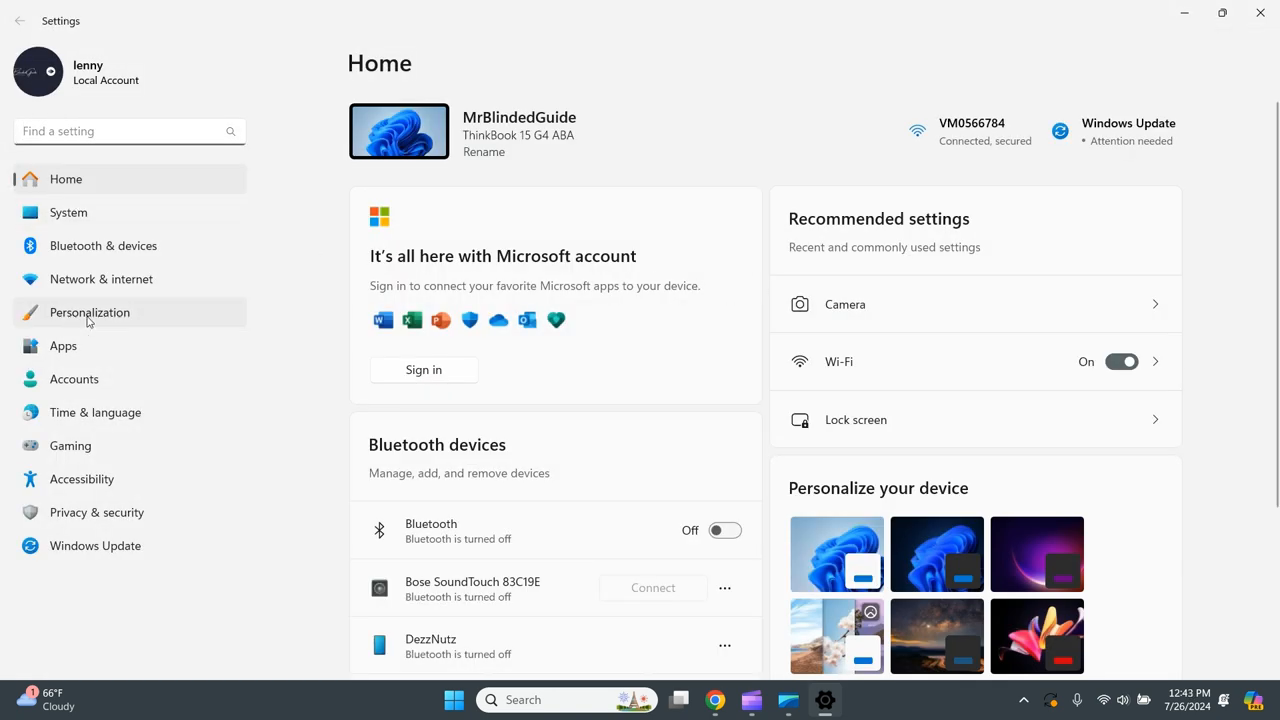
Step: Open Personalization and scroll down to the Colors accent options
left_click(89, 312)
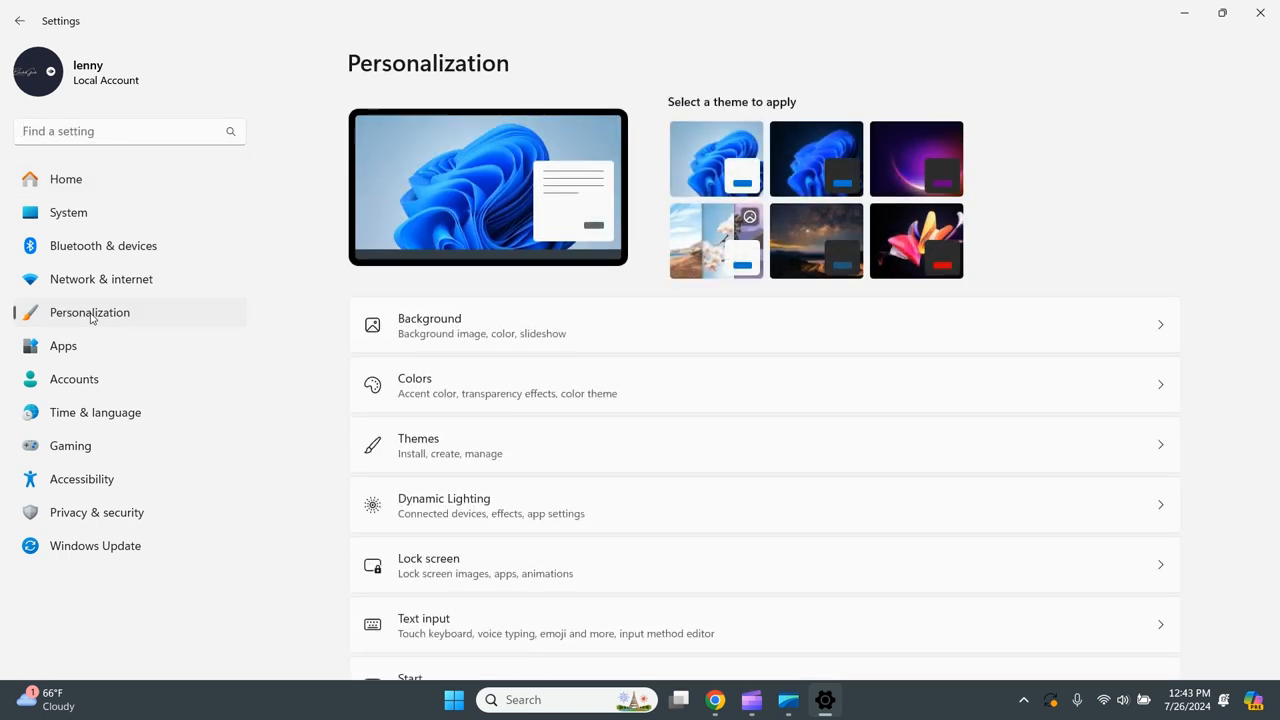
mouse_move(728, 313)
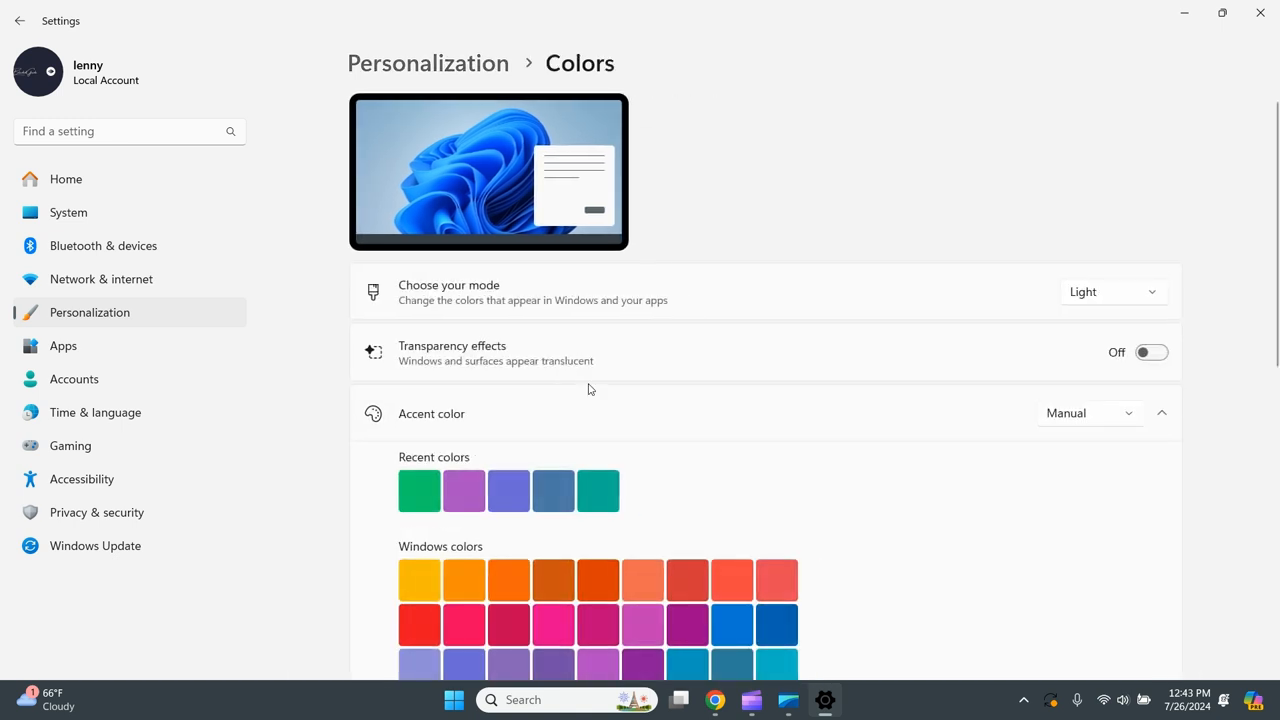
scroll("down", 3)
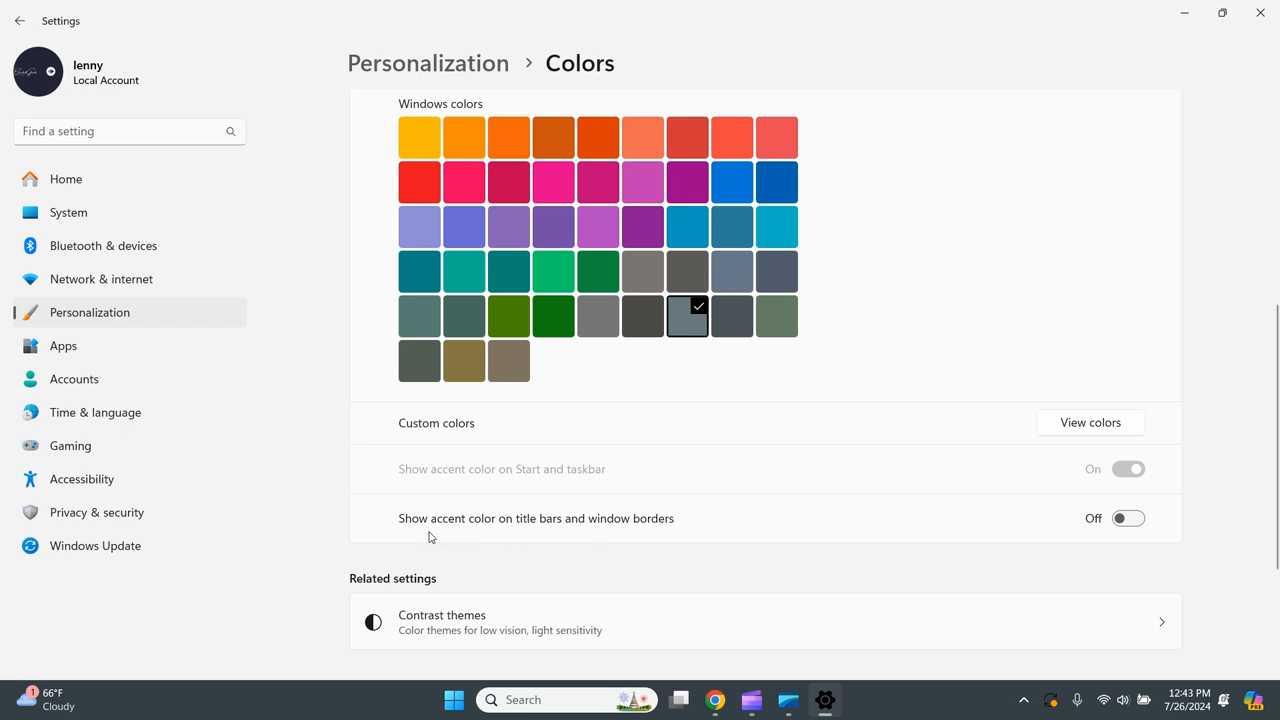
mouse_move(409, 537)
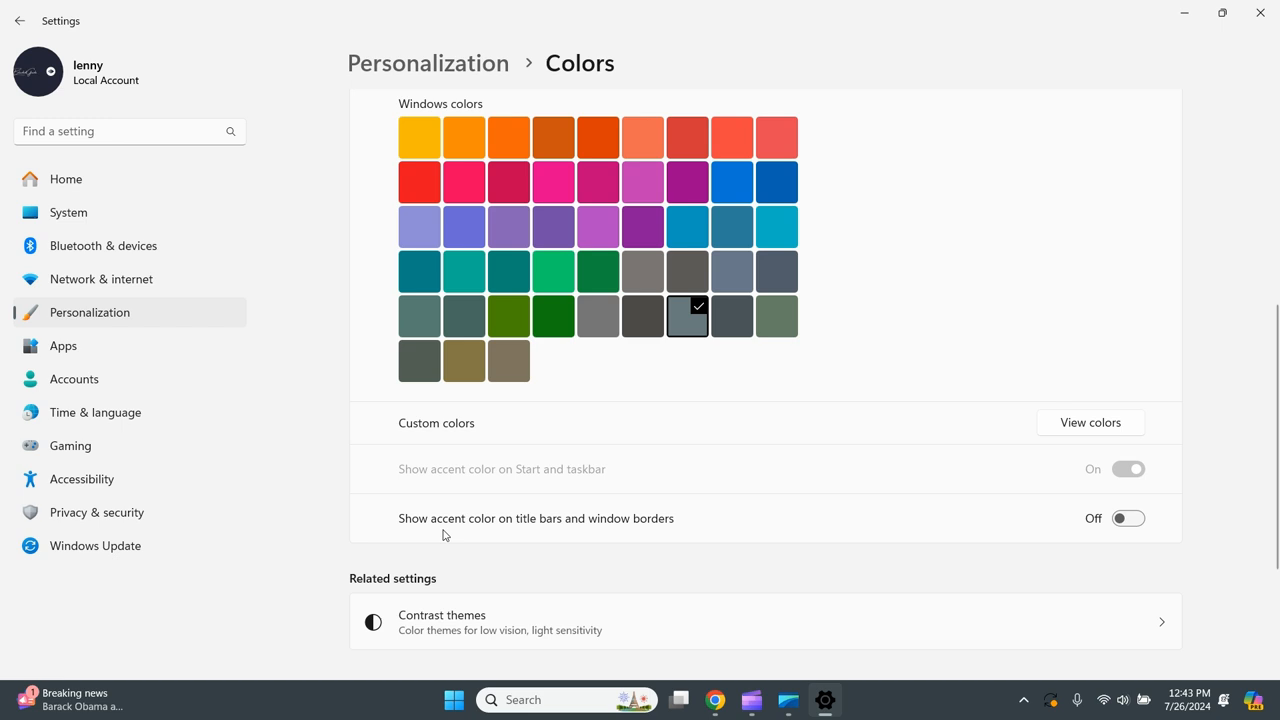
mouse_move(499, 534)
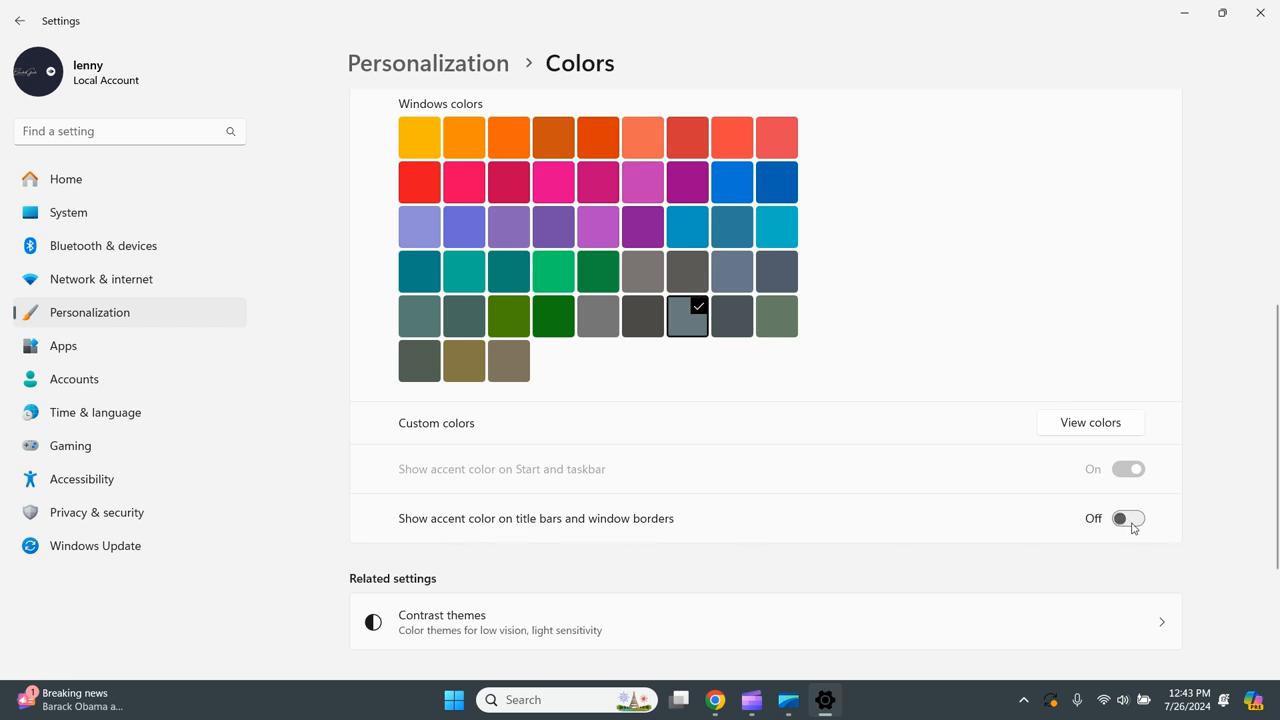
Step: Show accent color on title bars and borders, then try yellow and orange accents
left_click(1128, 518)
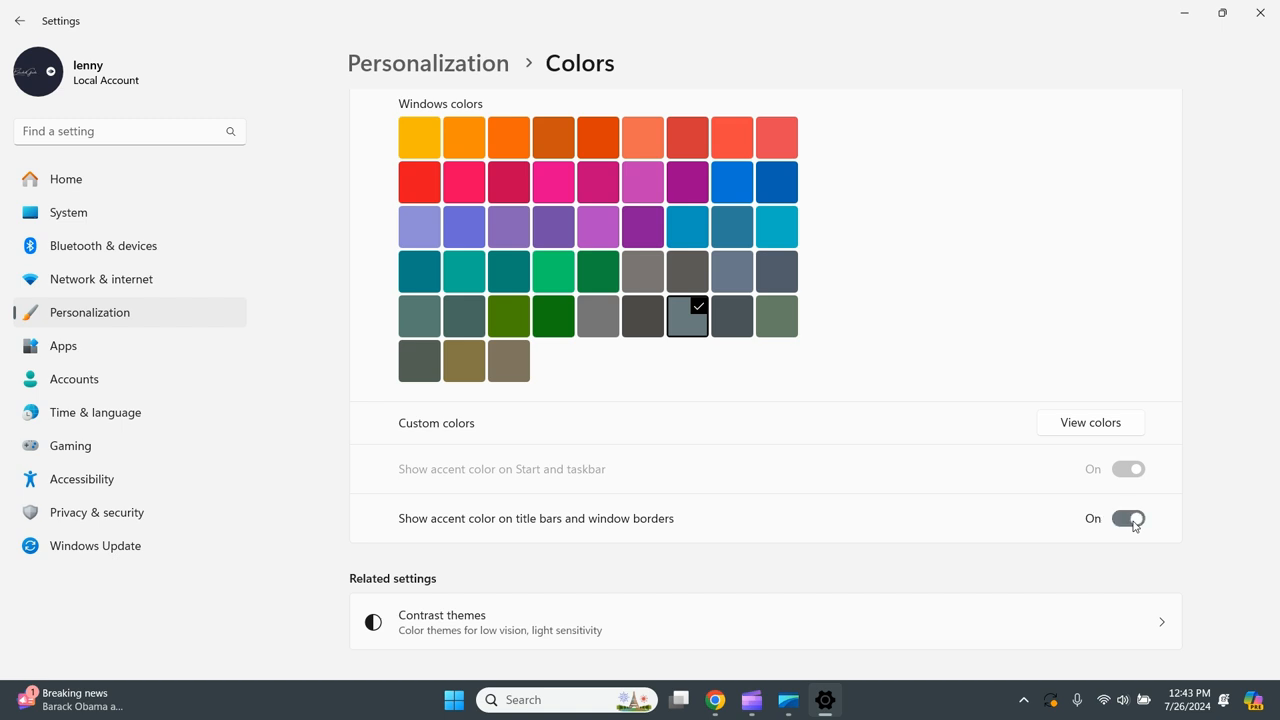
scroll("up", 3)
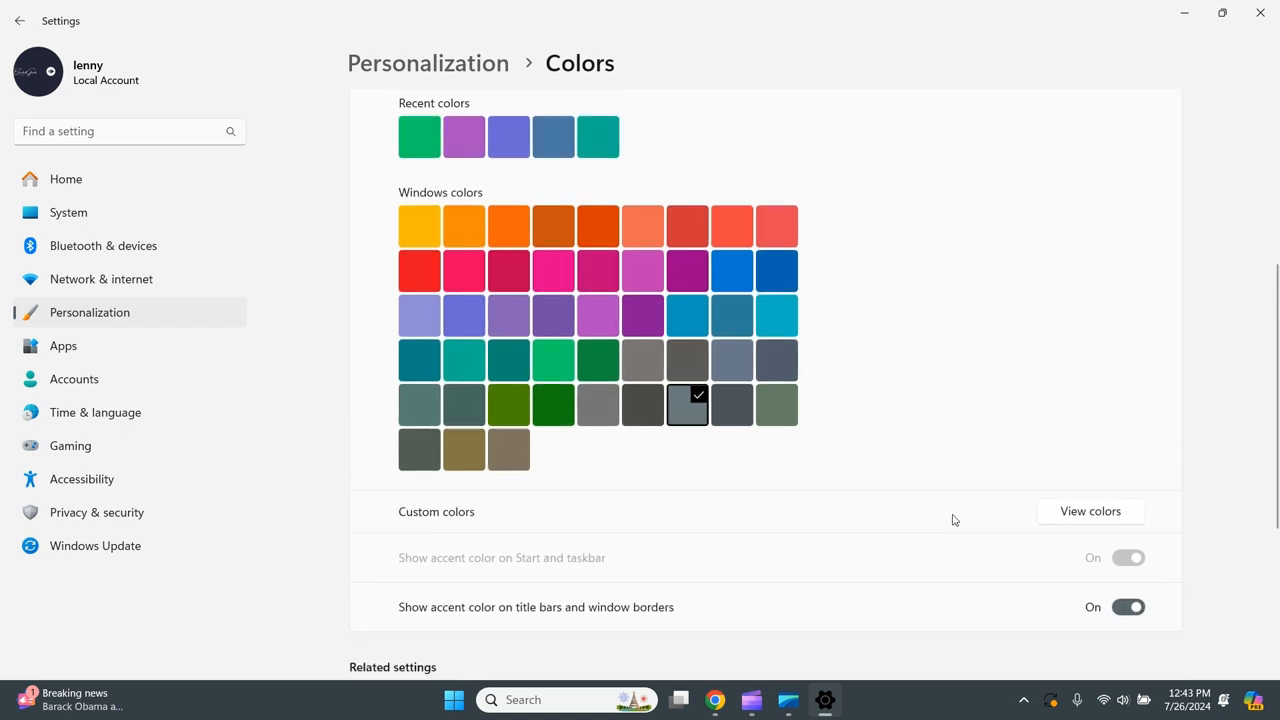
left_click(418, 225)
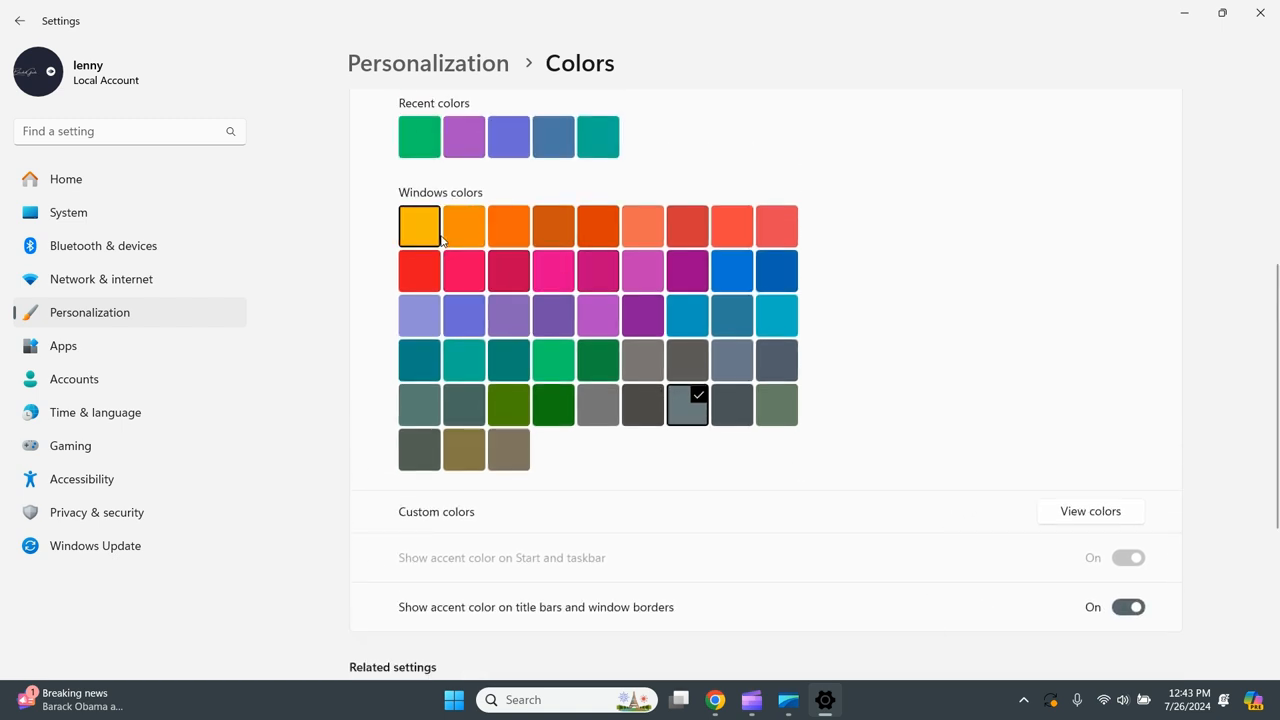
left_click(418, 225)
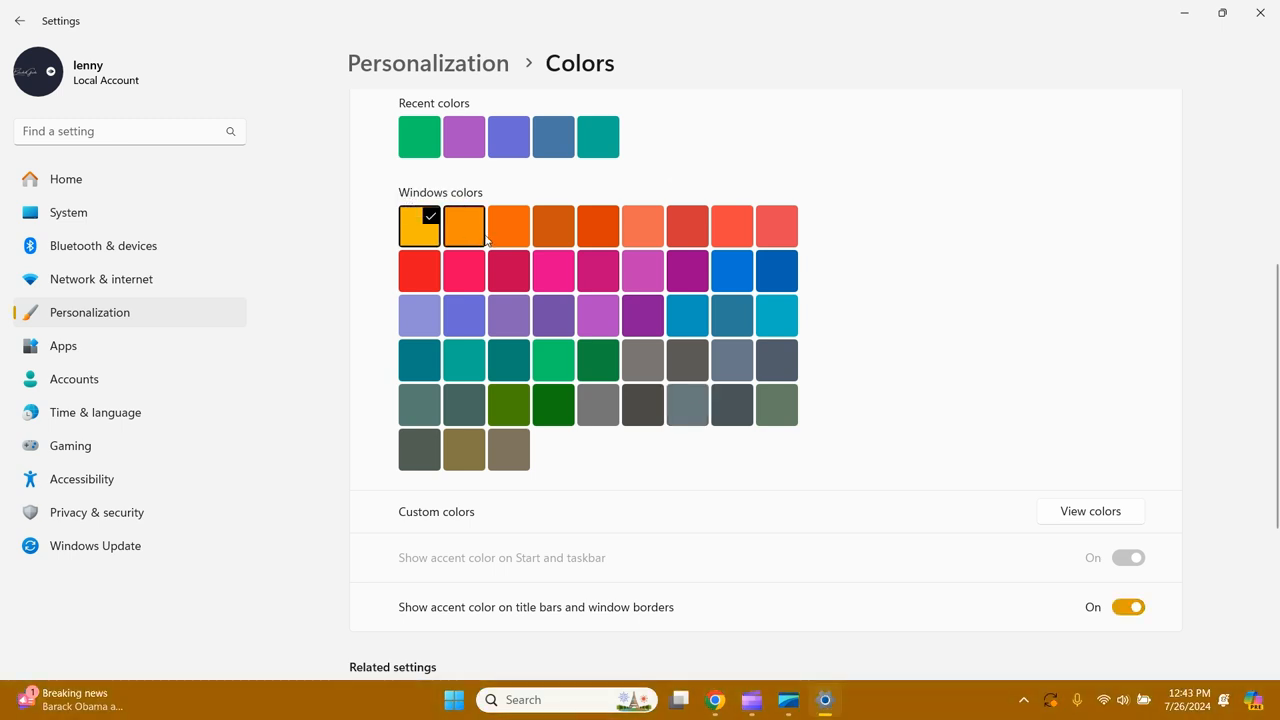
left_click(508, 226)
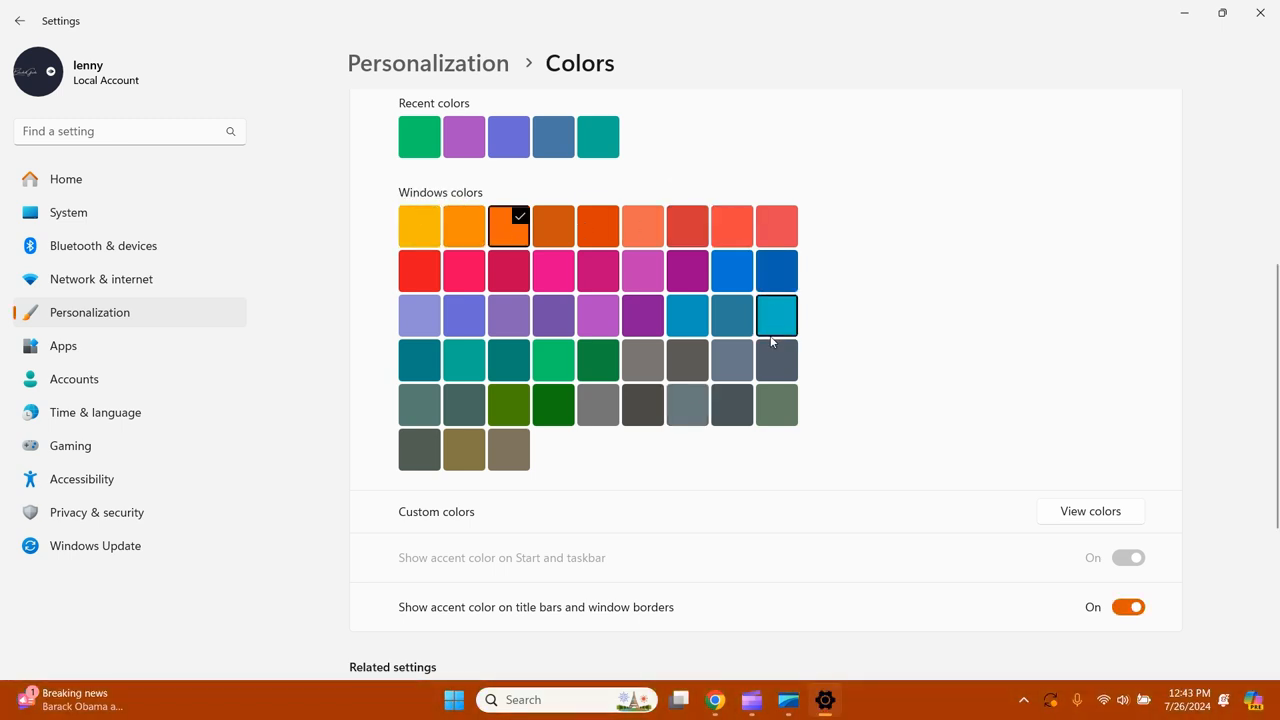
Step: Try blue, green, purple and slate grey, settling on the pale blue-purple accent
left_click(732, 271)
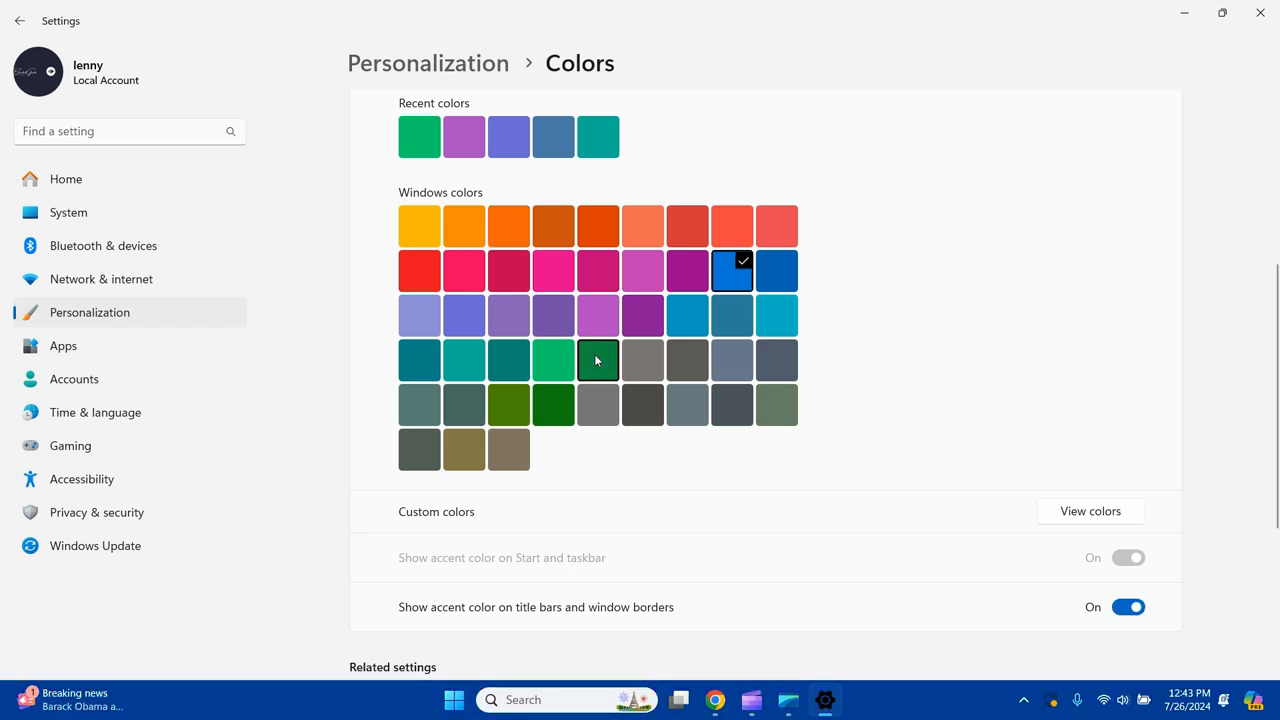
left_click(597, 360)
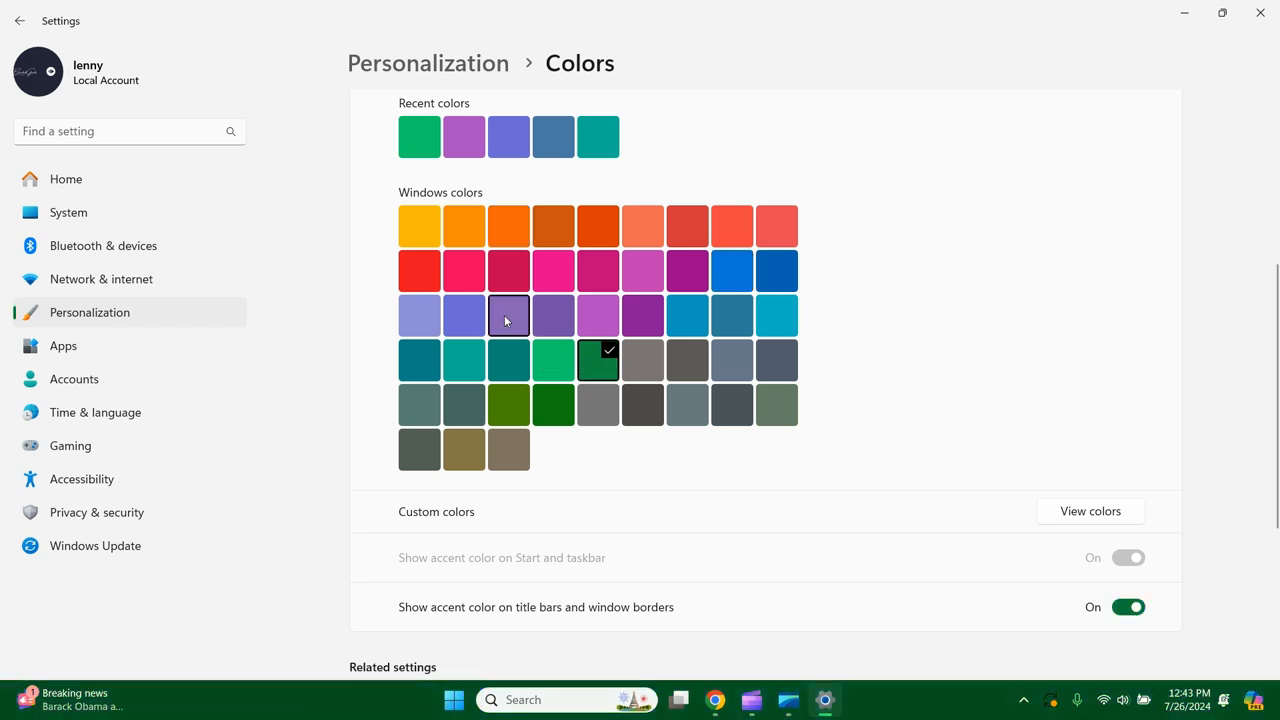
left_click(418, 315)
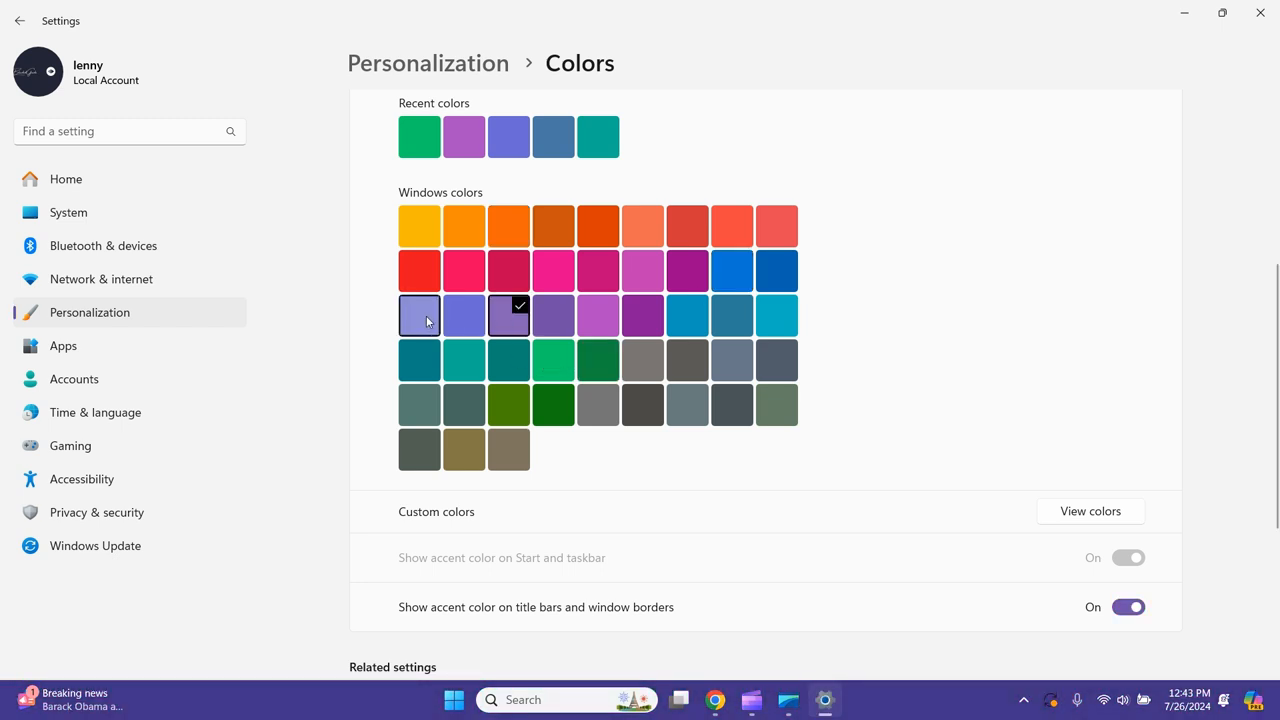
left_click(419, 315)
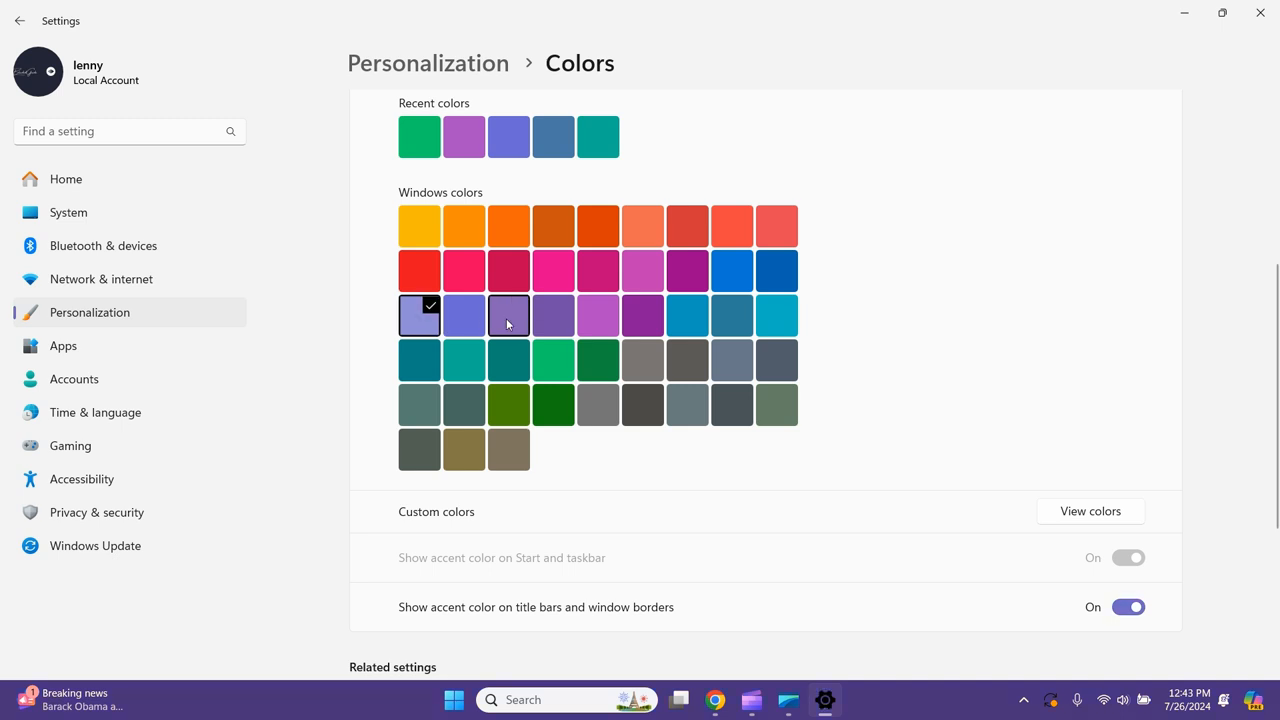
left_click(508, 315)
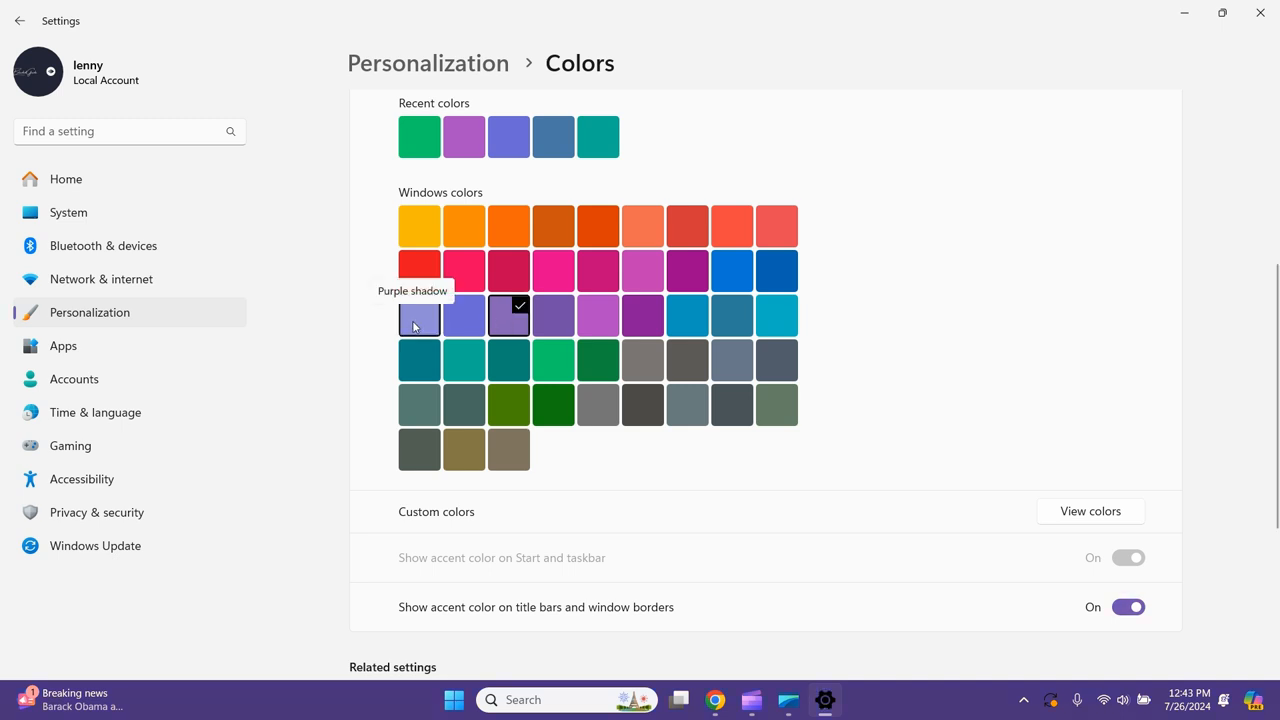
left_click(419, 315)
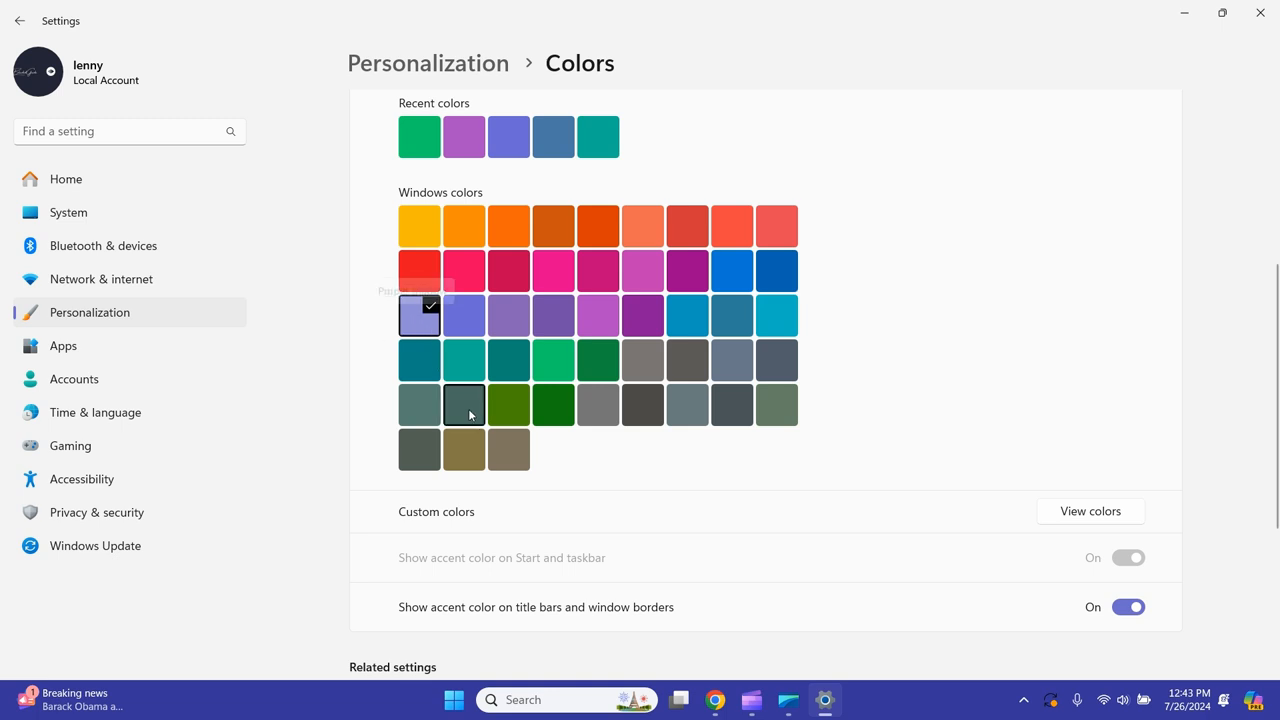
left_click(687, 405)
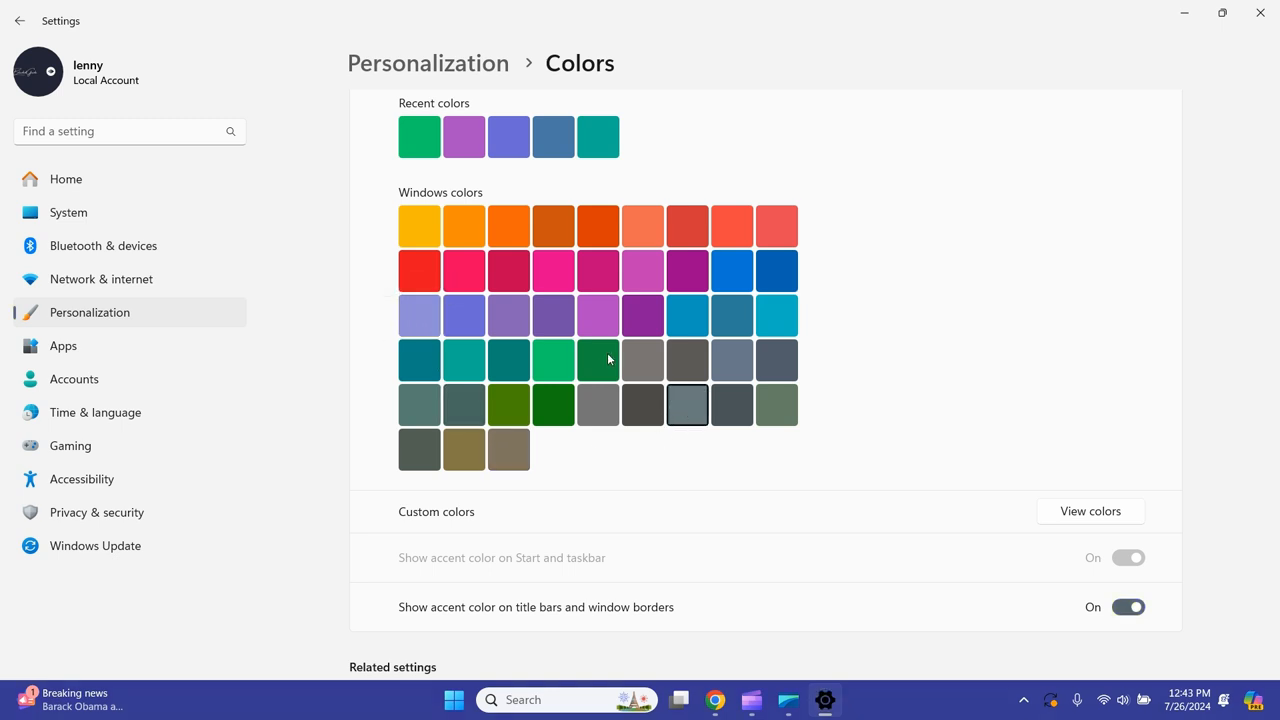
left_click(419, 315)
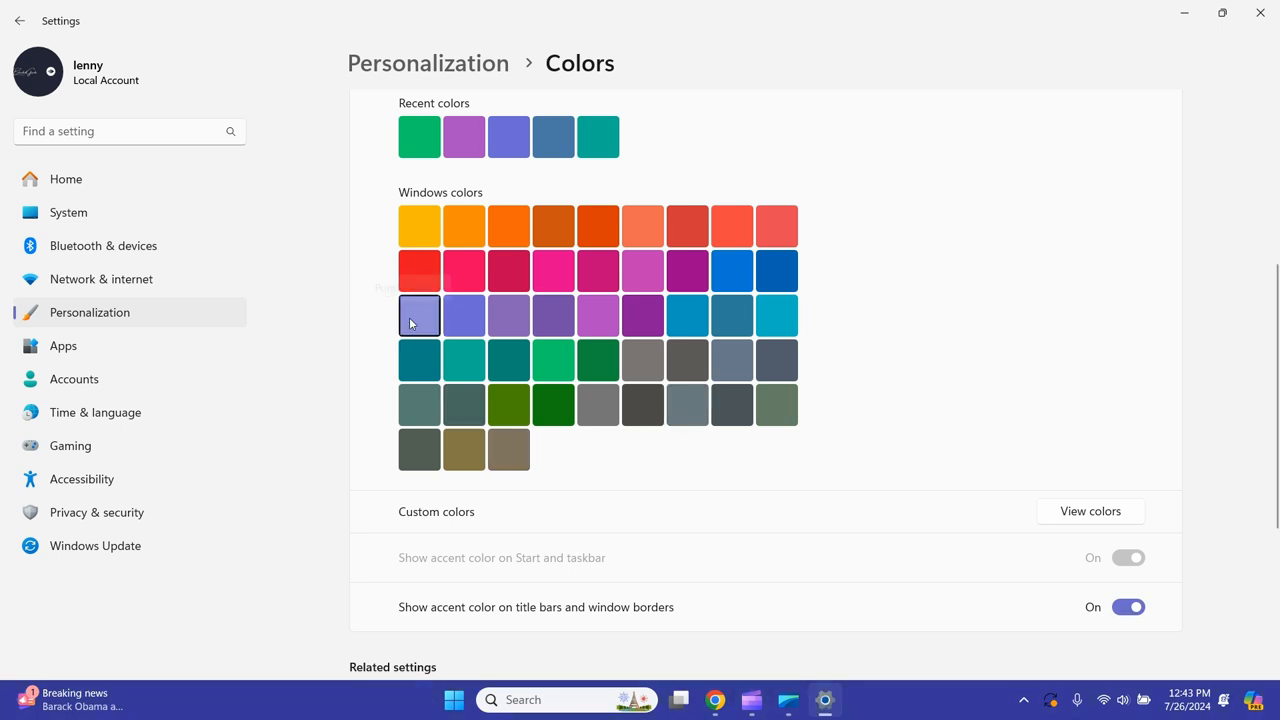
left_click(419, 315)
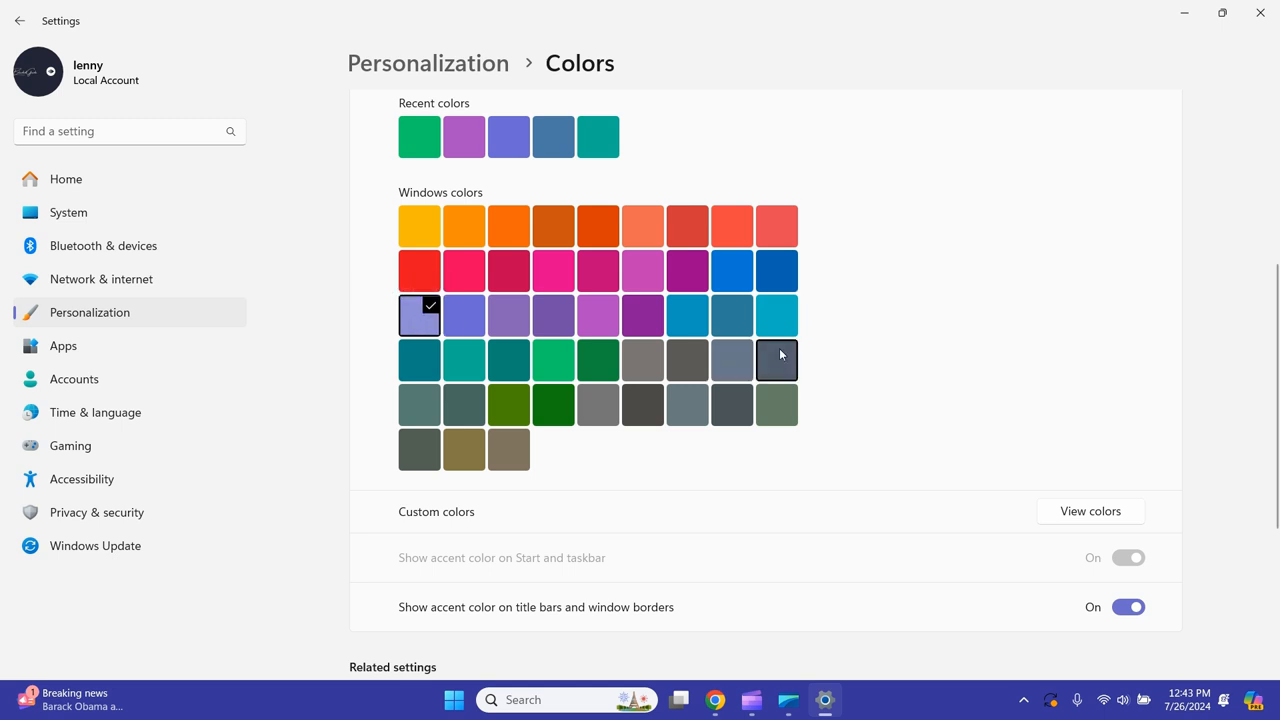
mouse_move(807, 320)
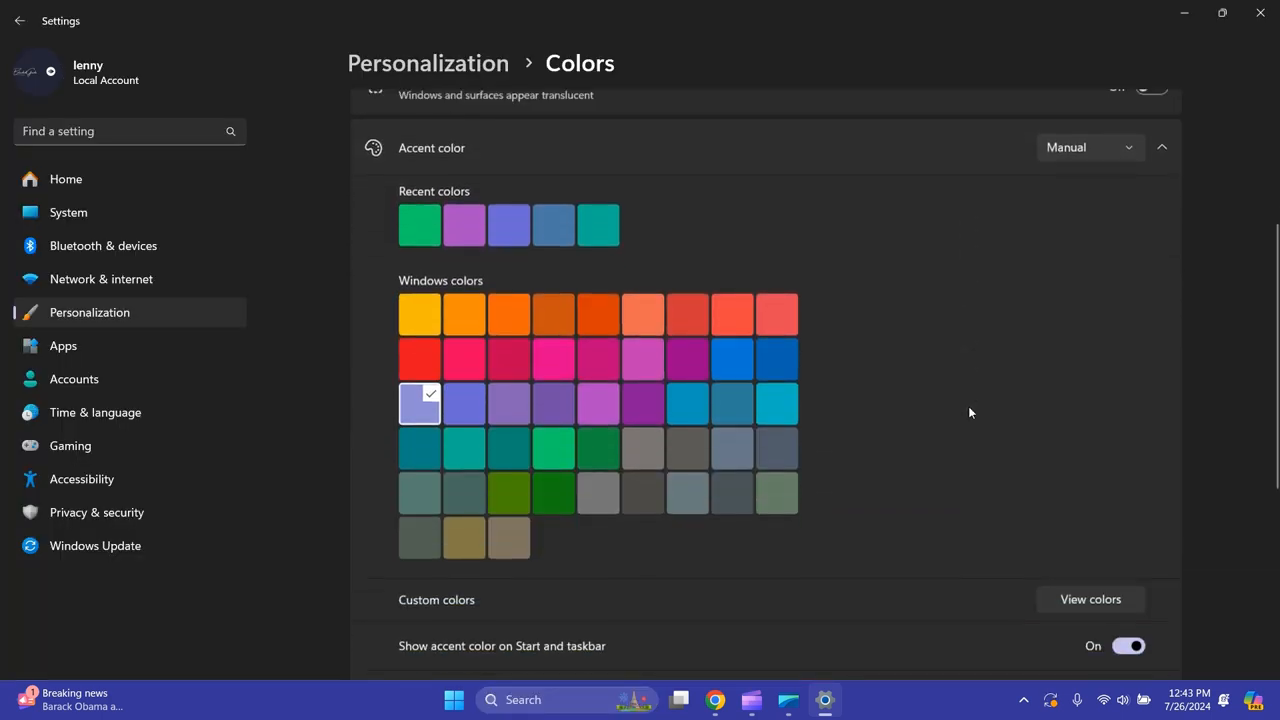
Step: Try the dark green and brighter green accent colors
scroll("down", 3)
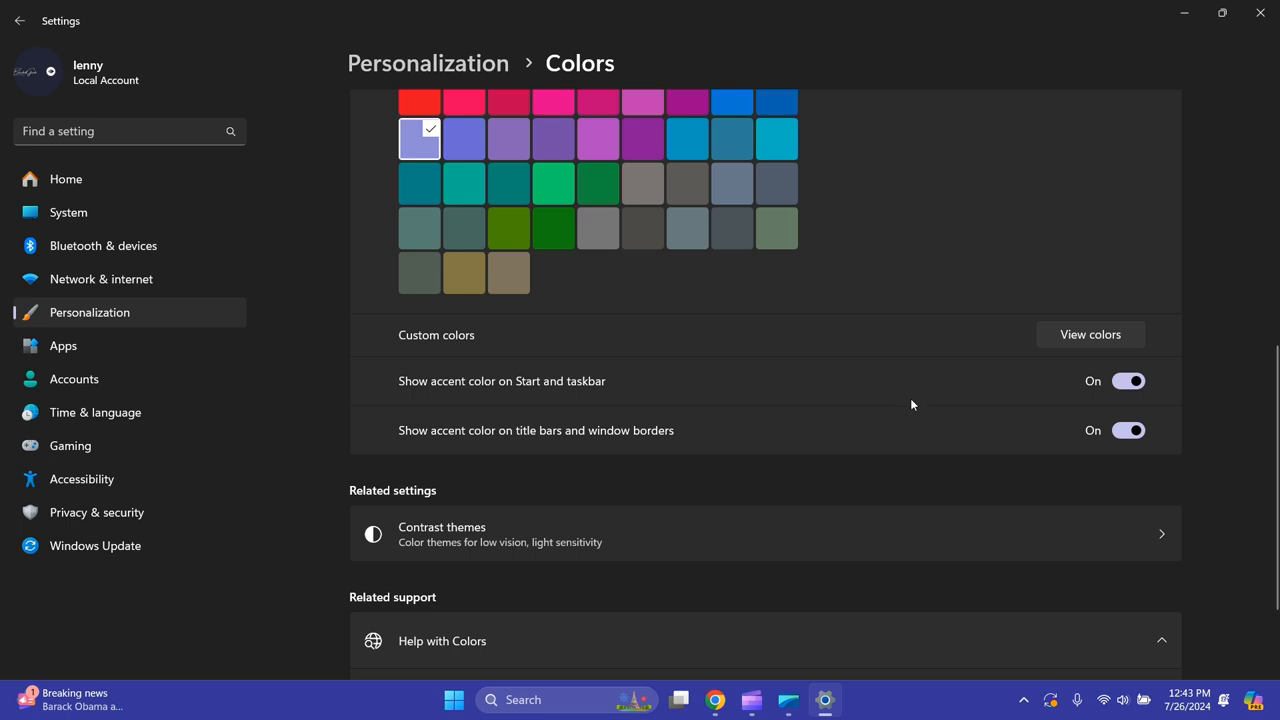
scroll("up", 3)
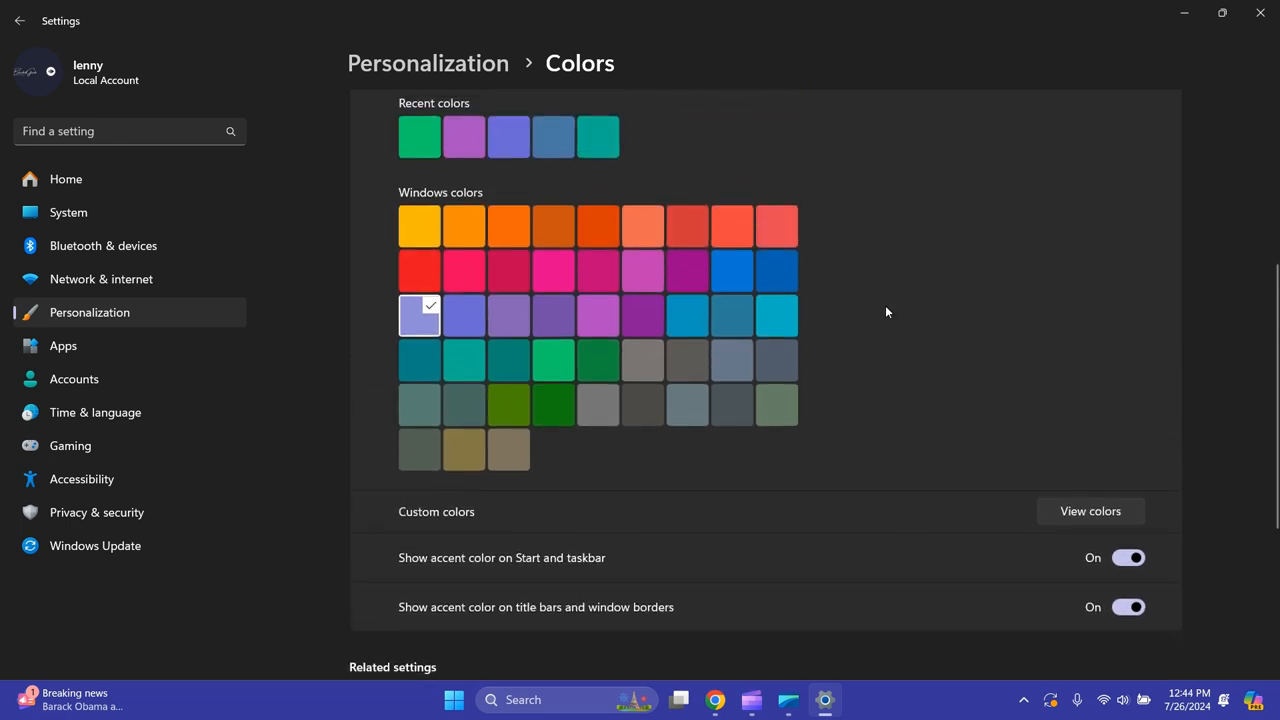
scroll("down", 3)
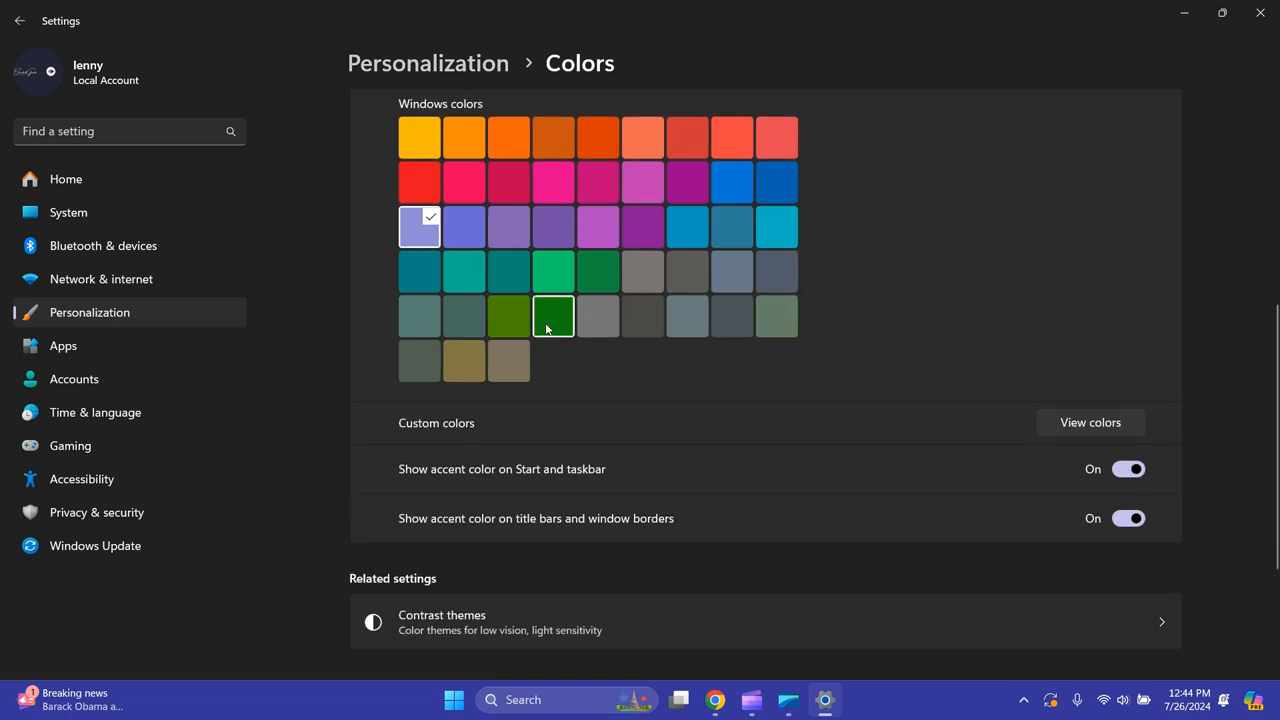
left_click(553, 316)
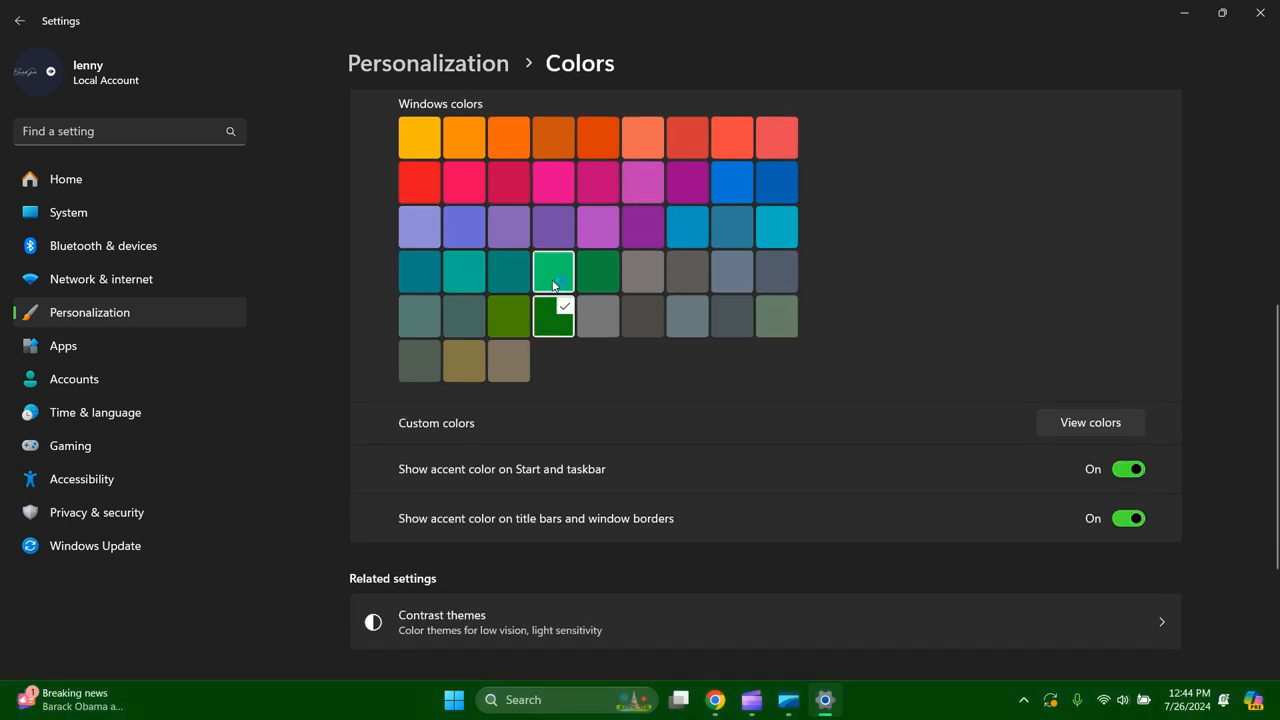
left_click(553, 271)
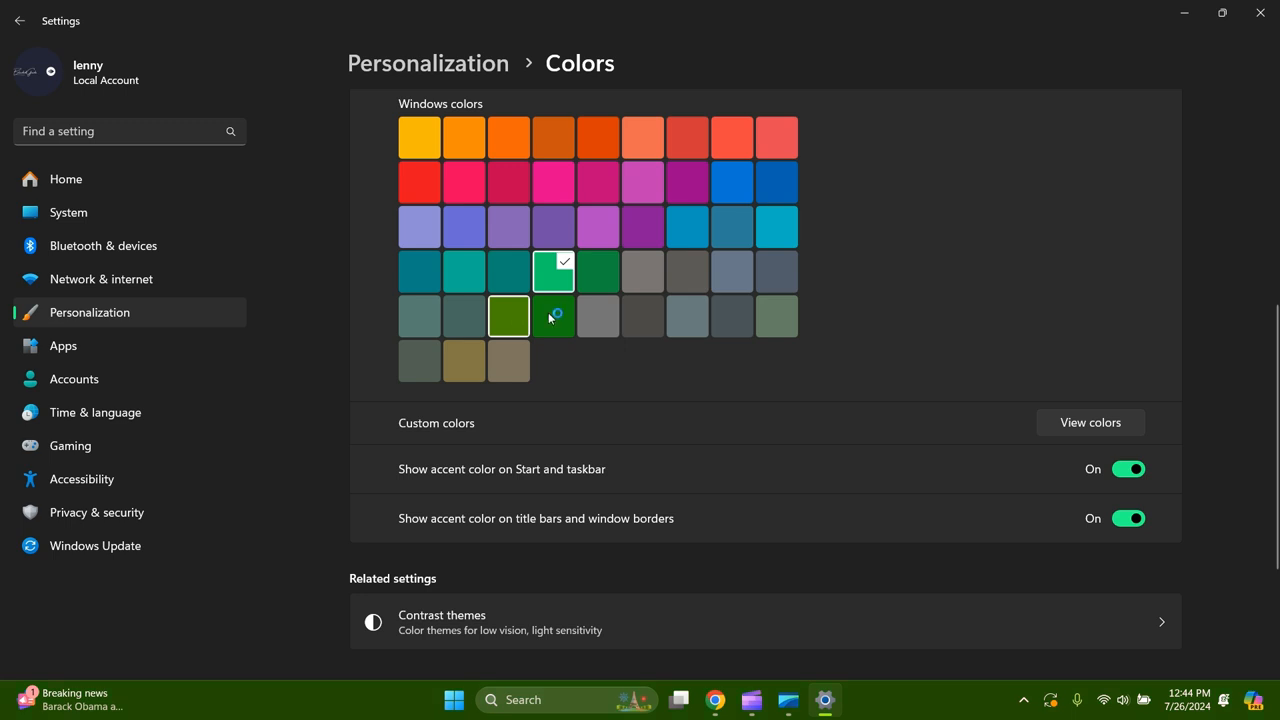
Step: Reapply the pale blue-purple accent and switch Windows to Light mode
left_click(508, 316)
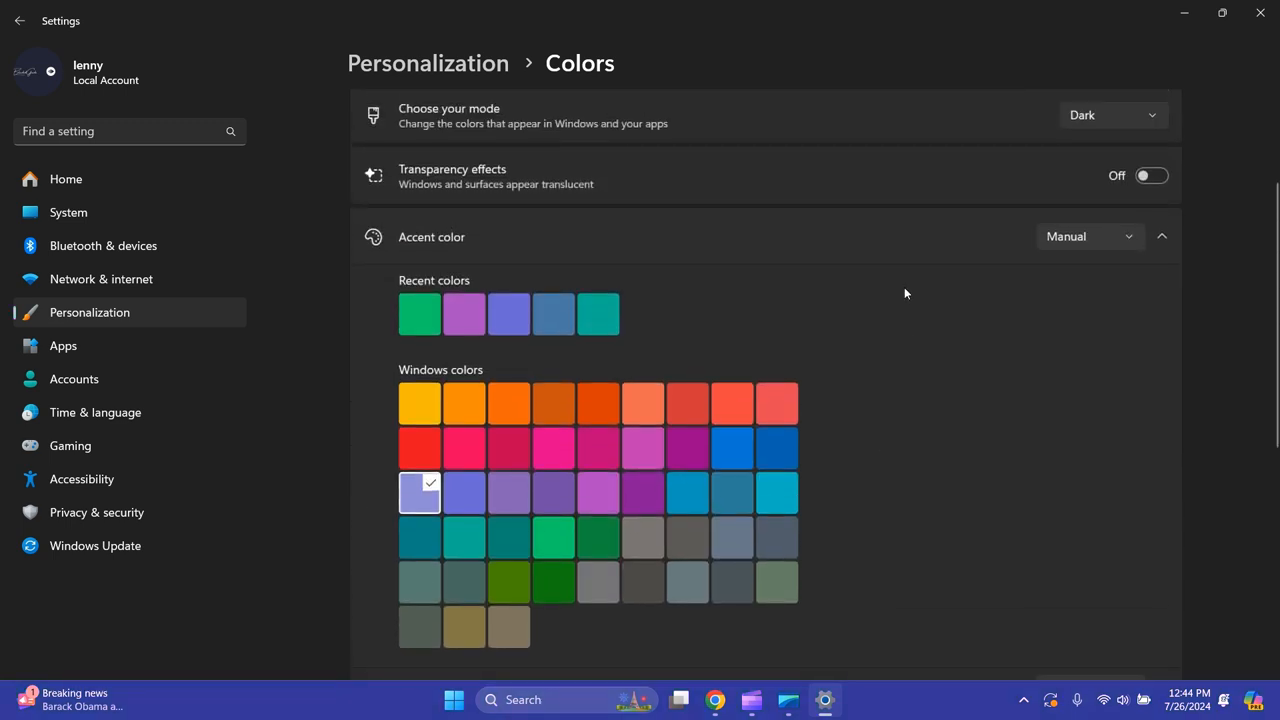
left_click(1113, 114)
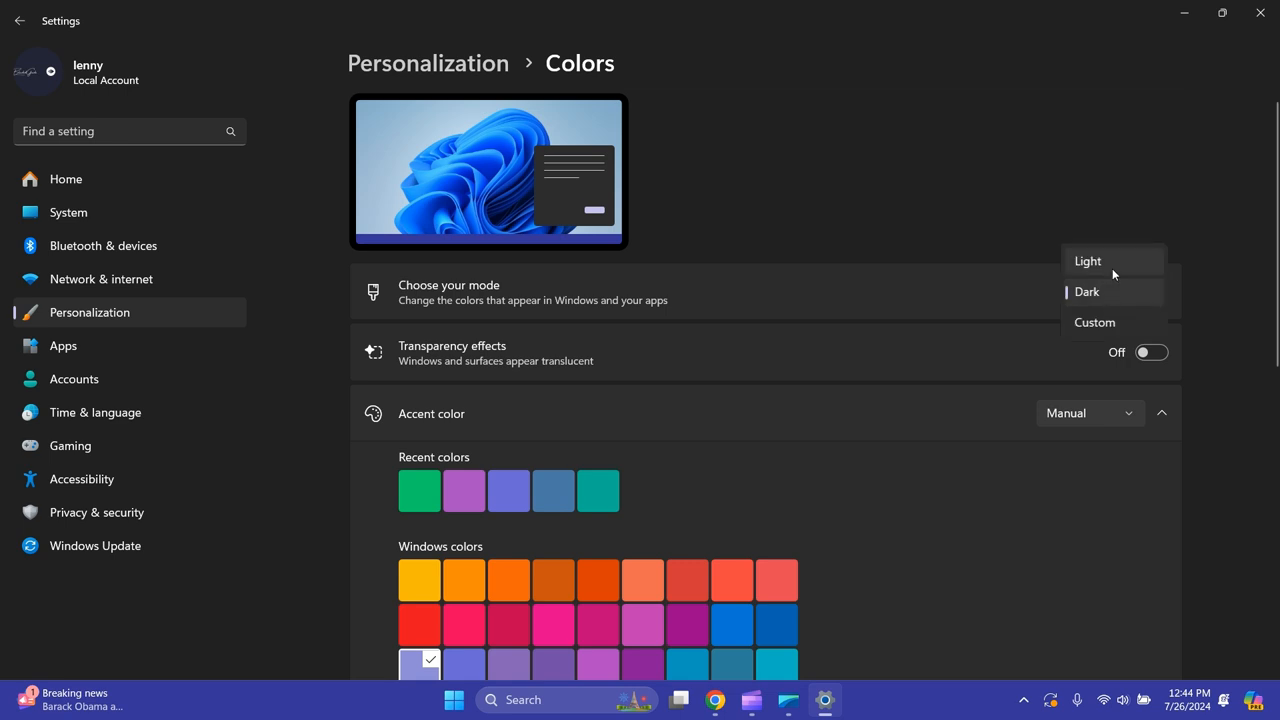
left_click(1087, 261)
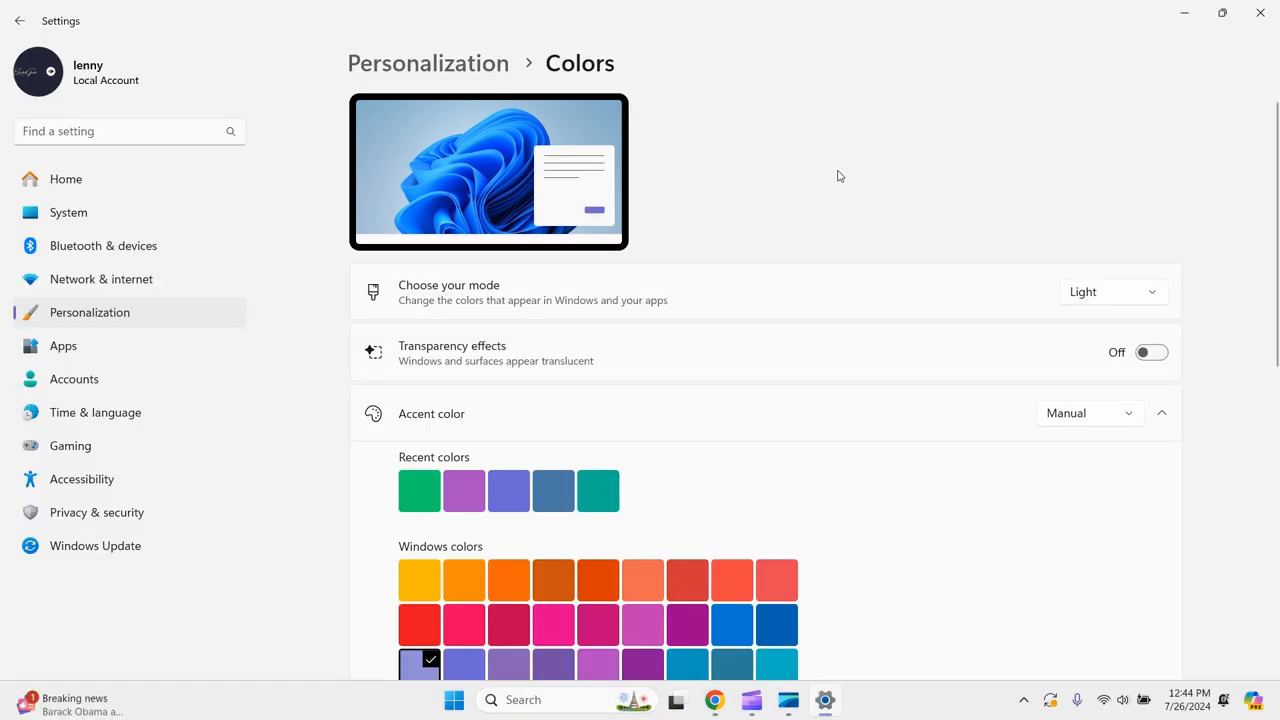